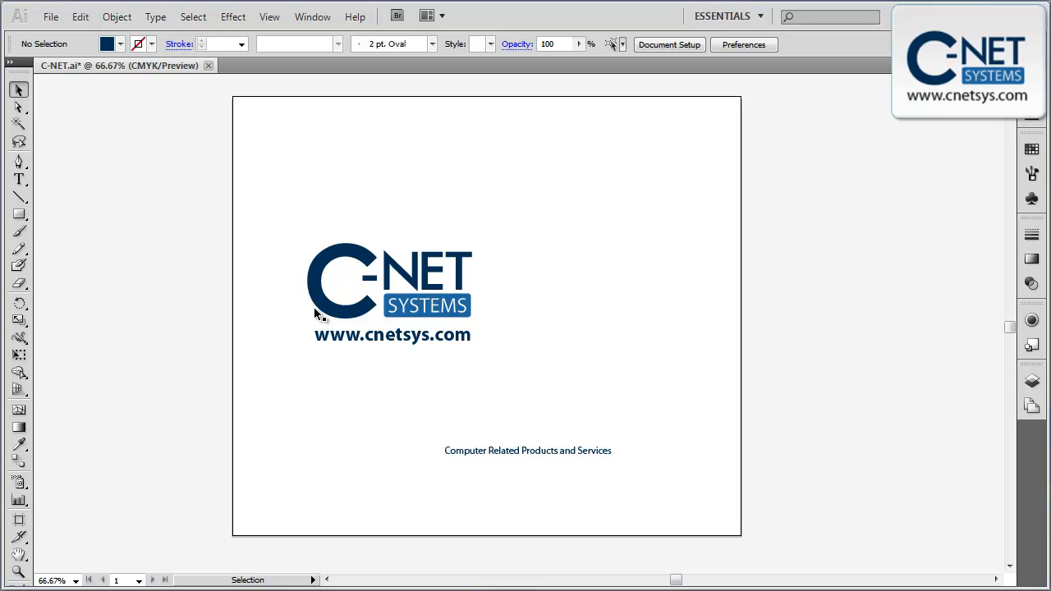
mouse_move(341, 367)
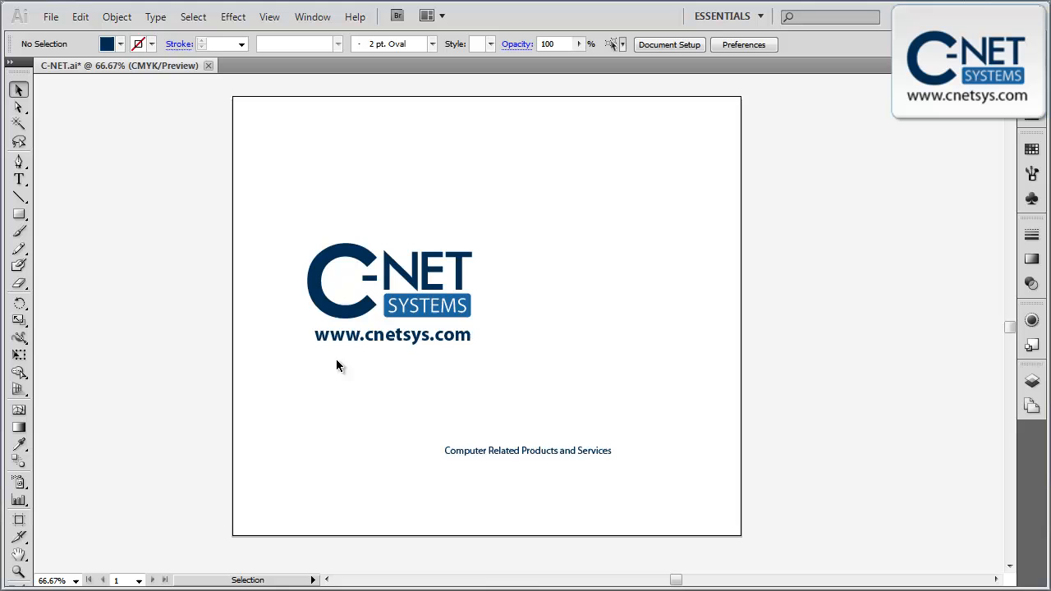
mouse_move(334, 383)
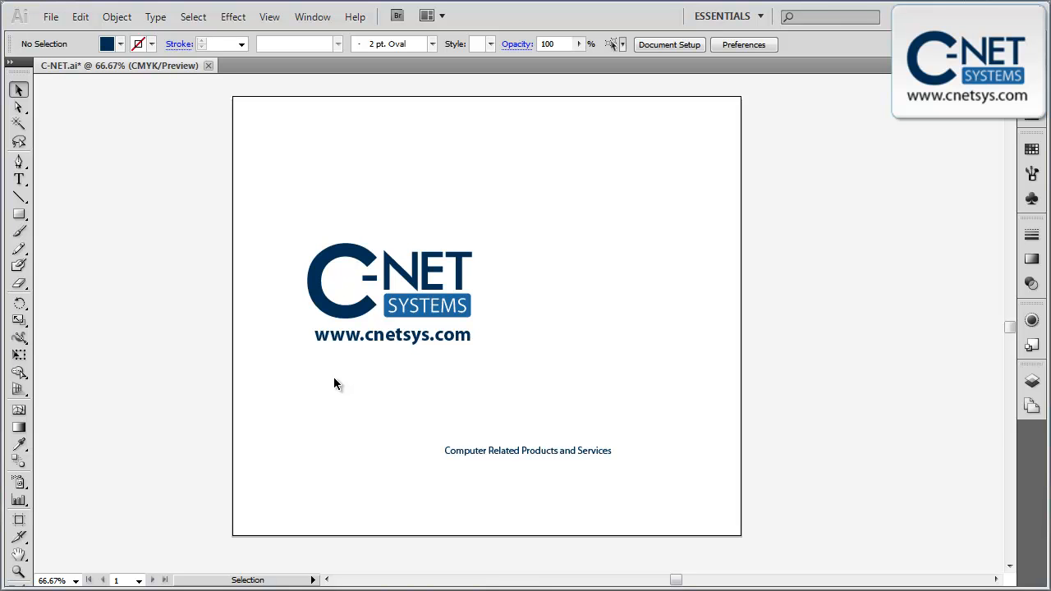
mouse_move(418, 379)
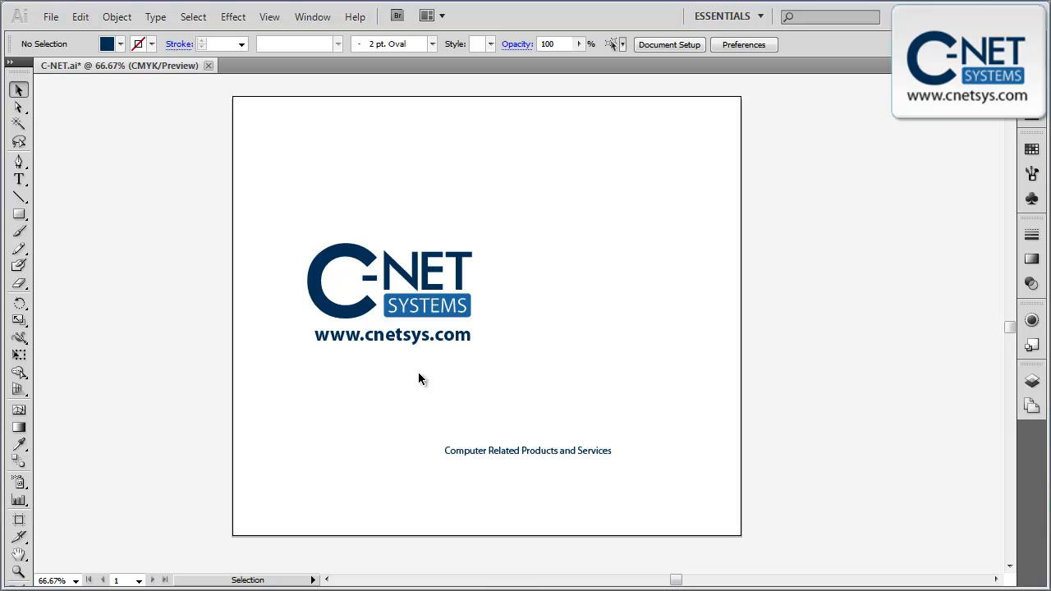
mouse_move(309, 411)
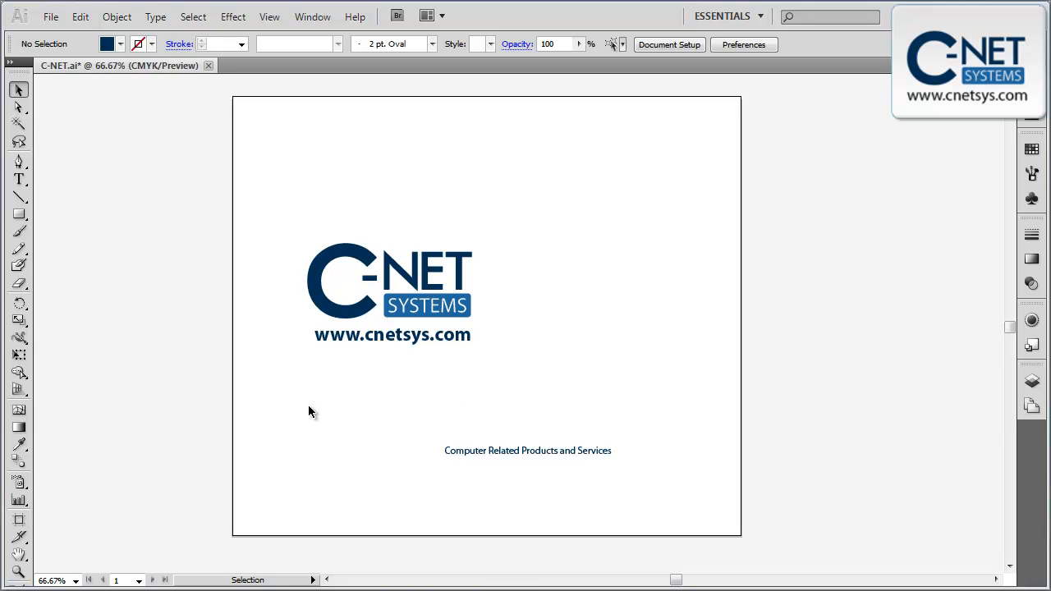
mouse_move(309, 376)
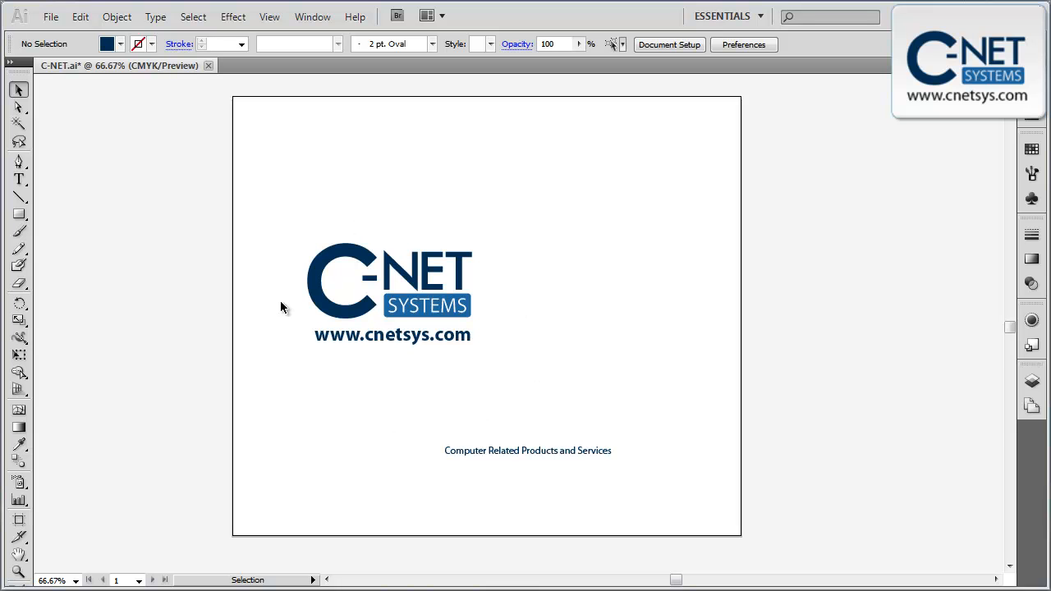
mouse_move(373, 266)
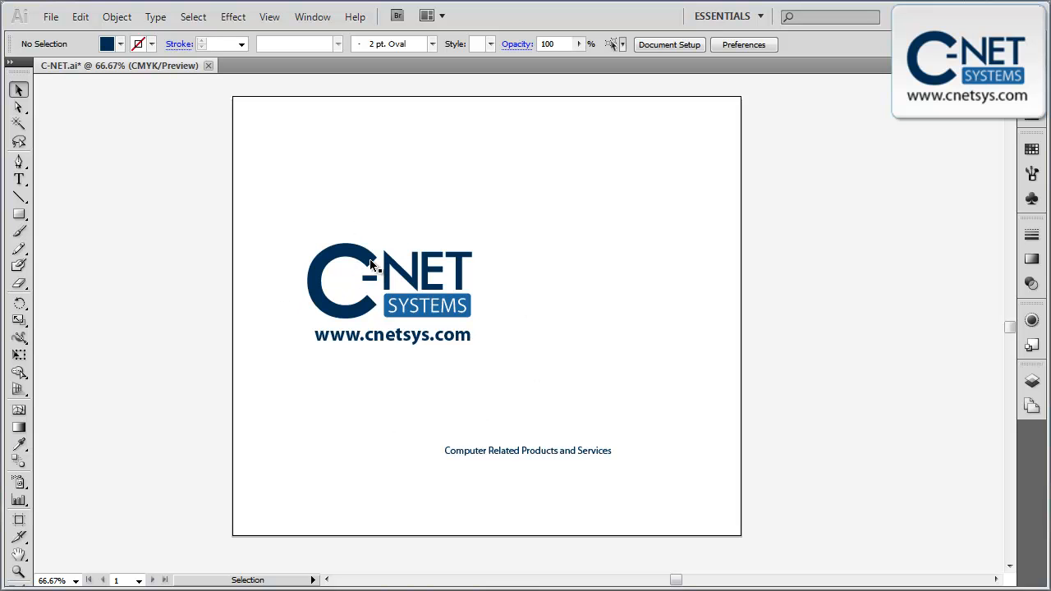
mouse_move(288, 248)
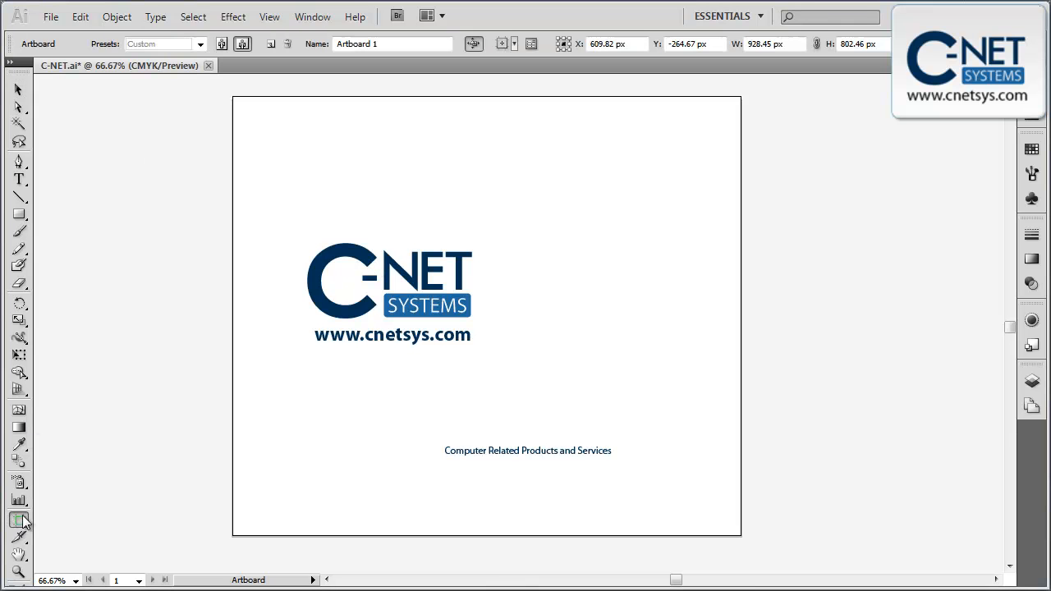
Step: Crop the artboard to about 322 by 202 px around the C-NET logo and web address
click(18, 519)
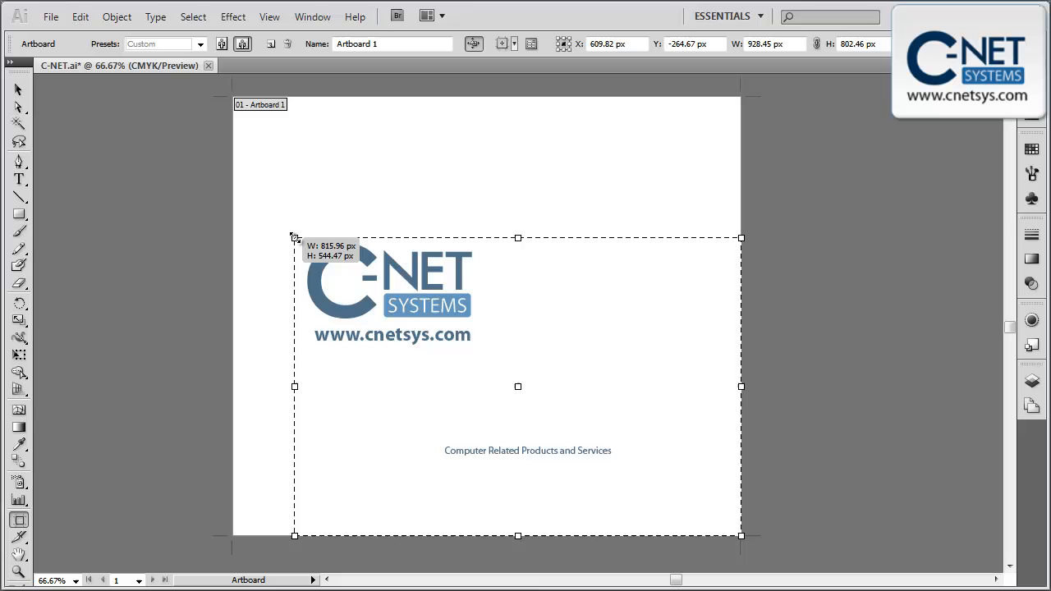
drag(294, 238, 301, 238)
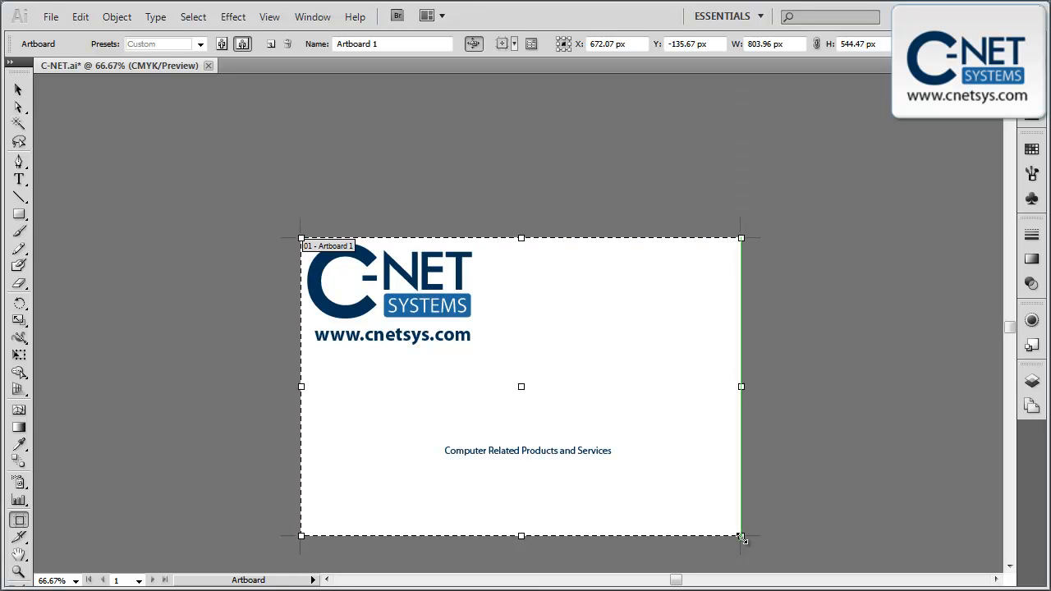
drag(740, 537, 476, 349)
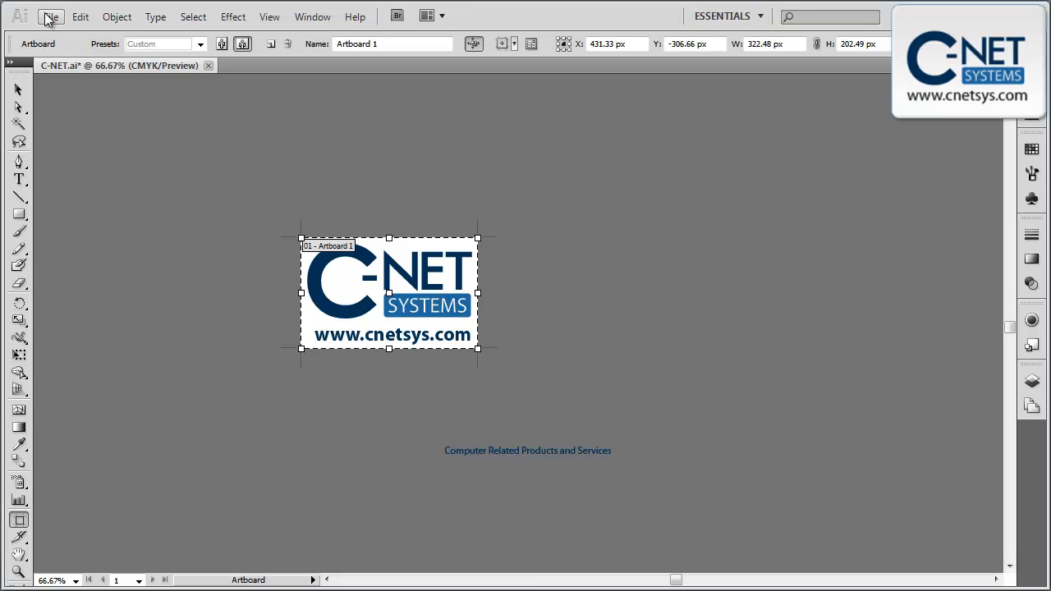
Step: Open Save for Web & Devices from the File menu and move the dialog fully onscreen
click(50, 15)
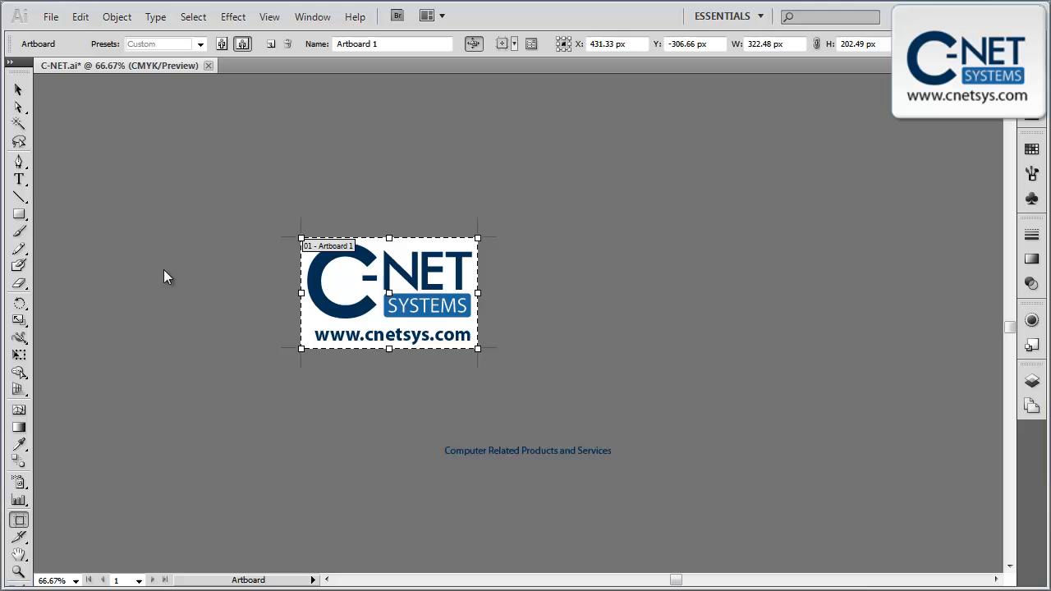
click(50, 16)
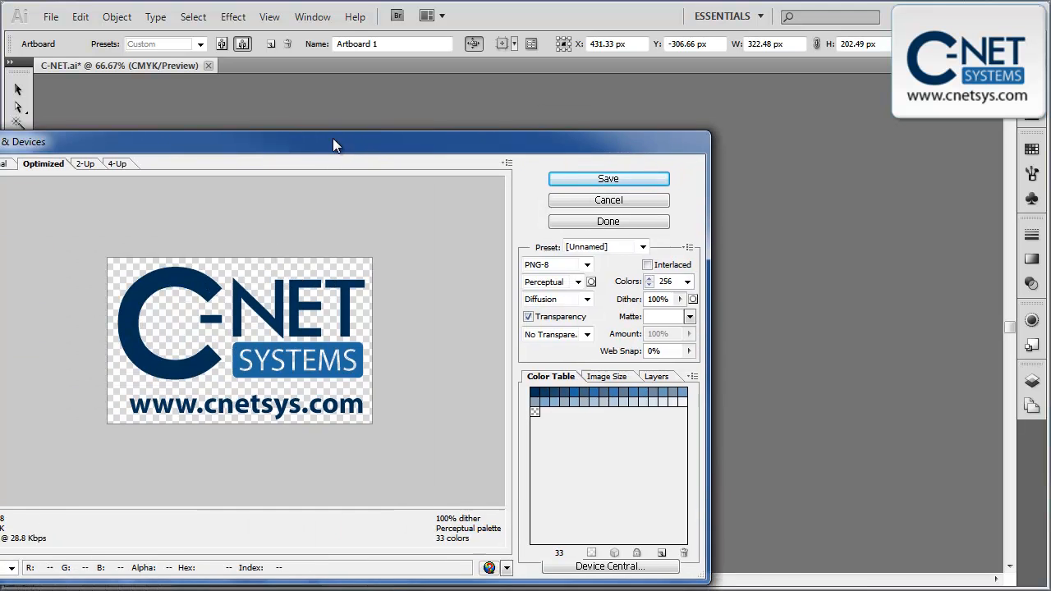
drag(333, 141, 472, 74)
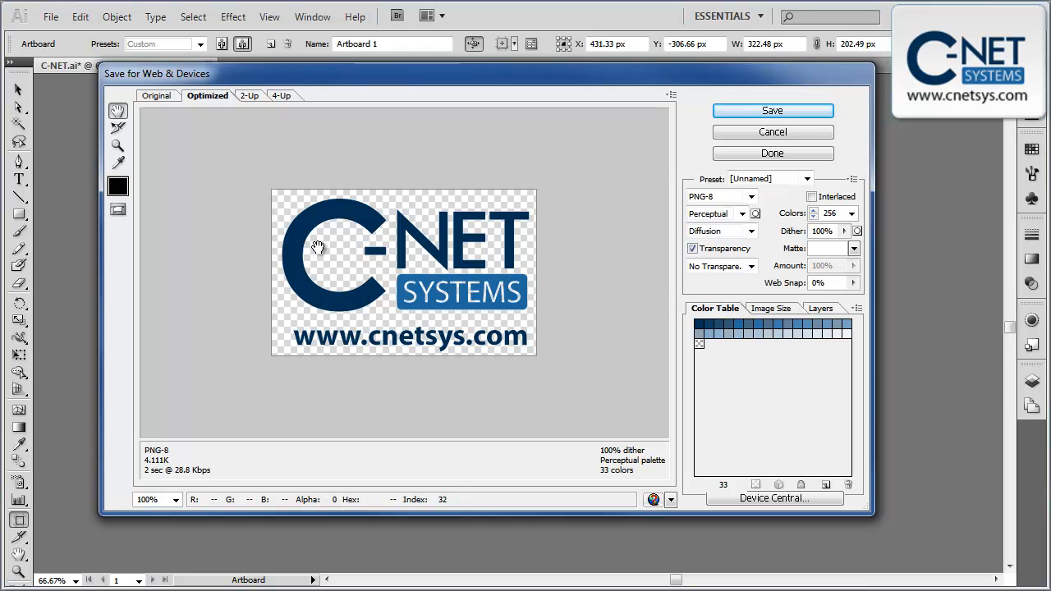
mouse_move(750, 197)
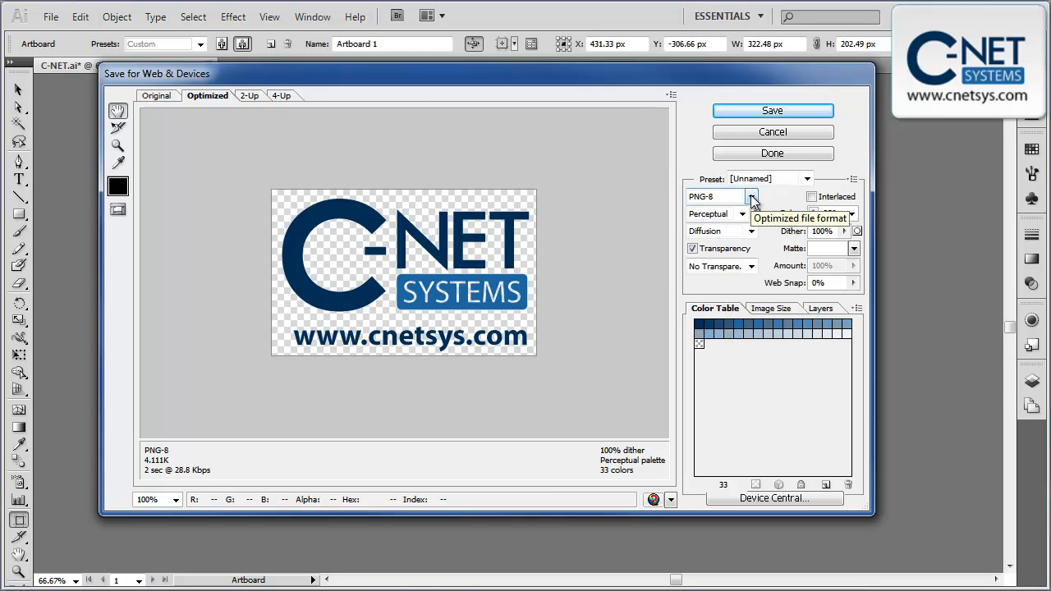
Step: Try PNG-24 as the optimized format, estimating 7.125K
click(751, 196)
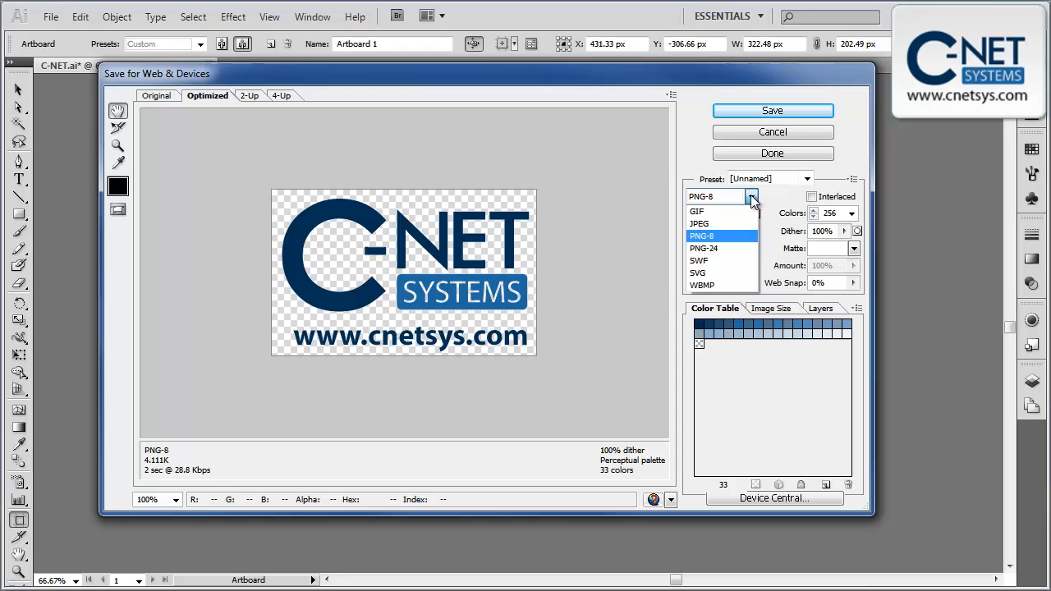
mouse_move(723, 248)
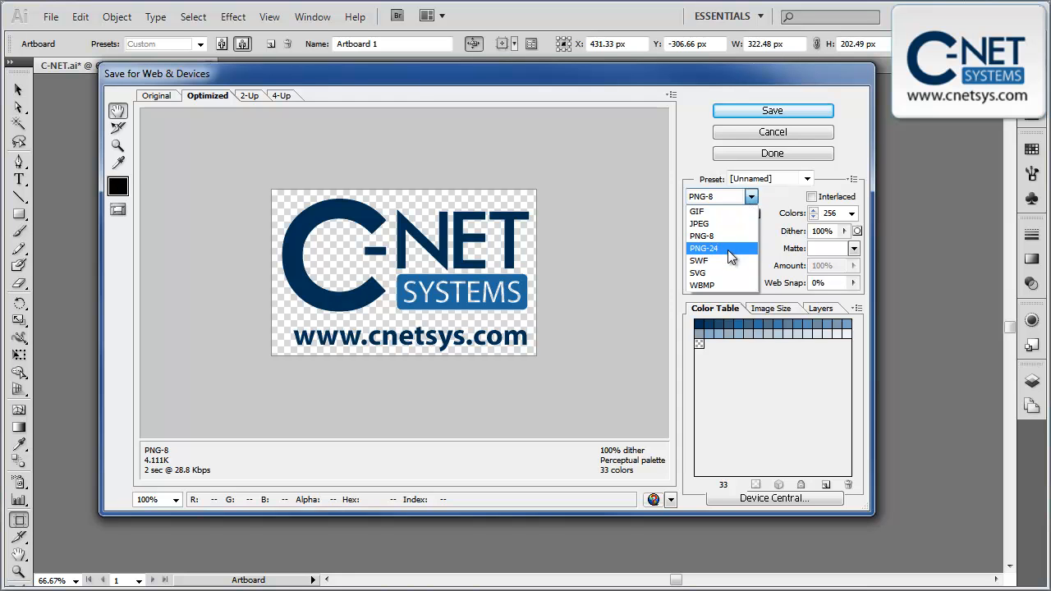
click(704, 248)
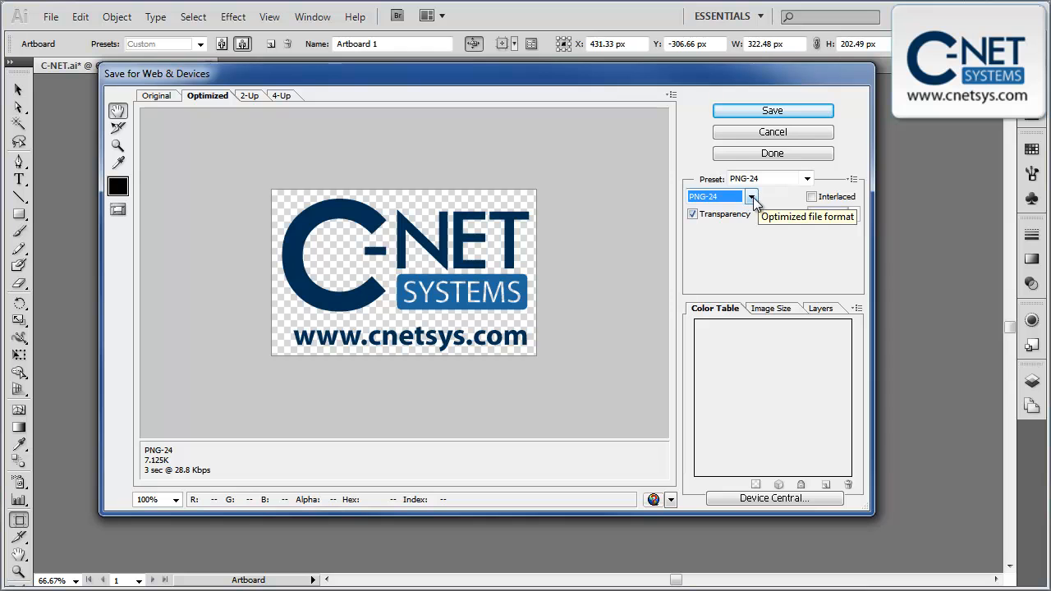
click(750, 196)
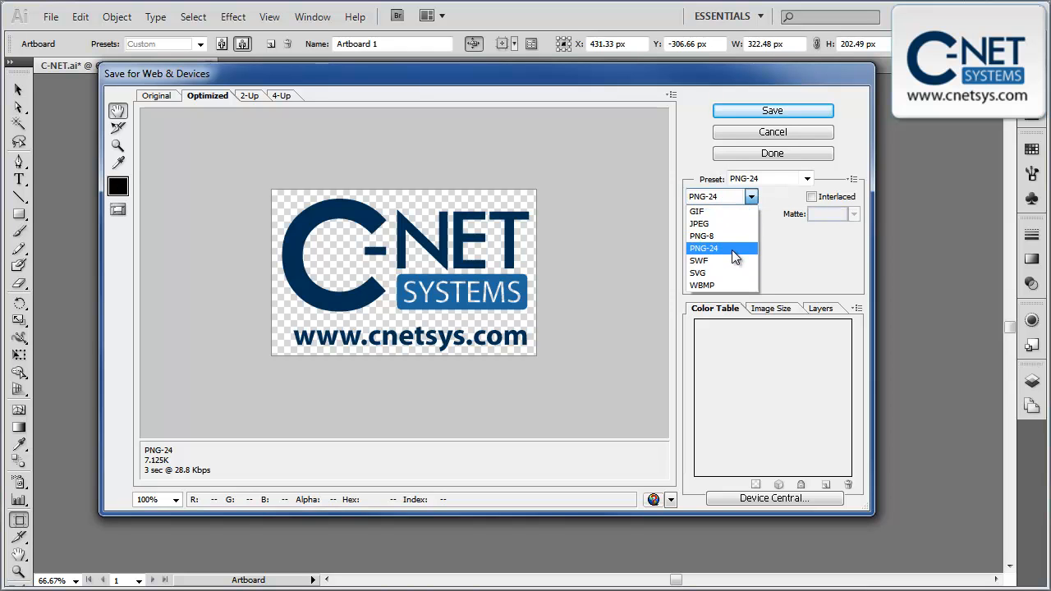
click(703, 248)
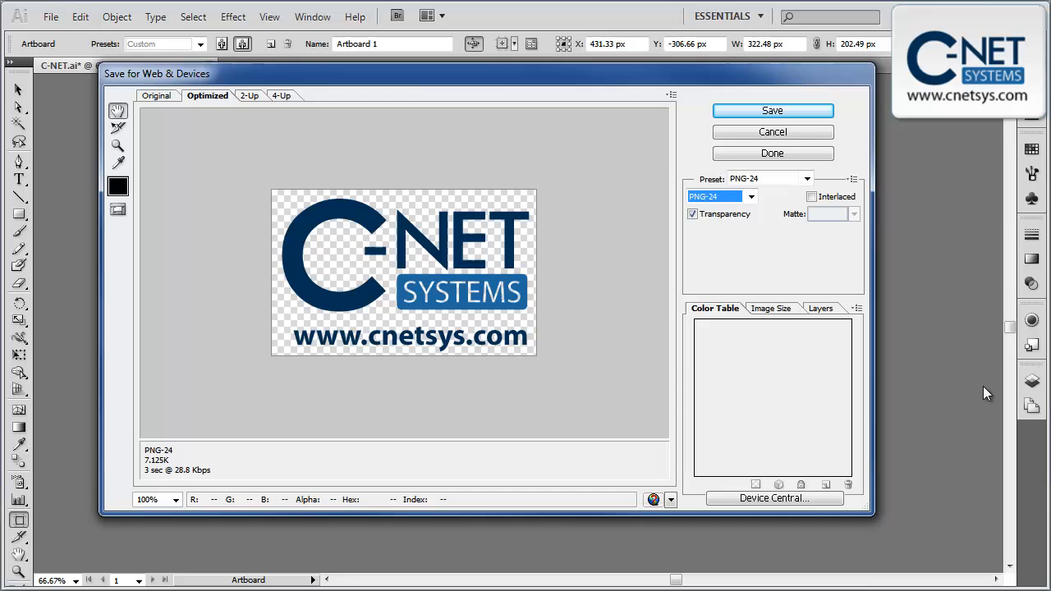
mouse_move(705, 364)
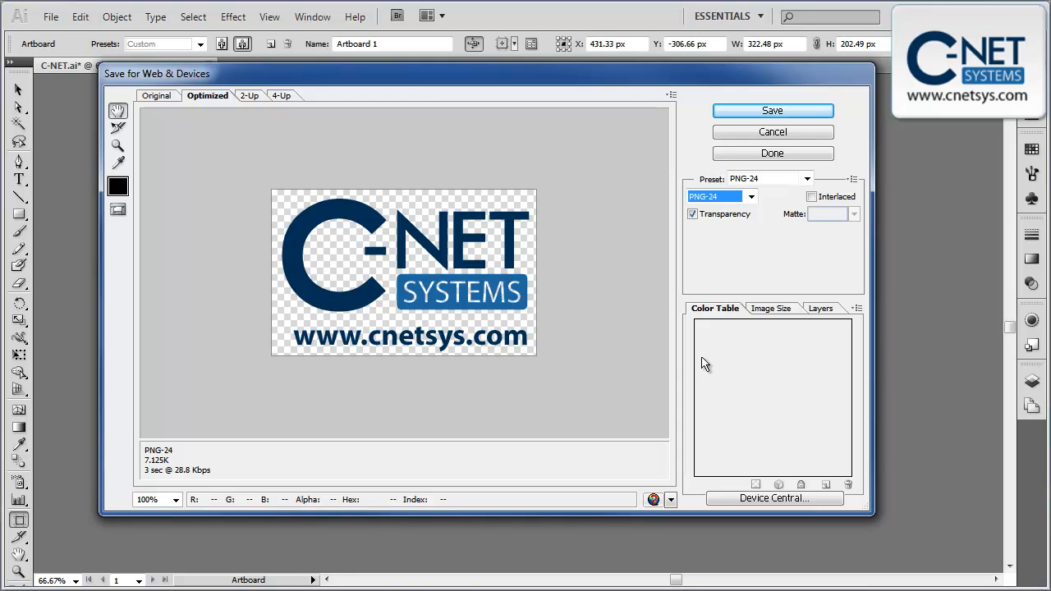
Step: Switch the format back to transparent PNG-8, estimating 4.111K with 33 colours
click(749, 197)
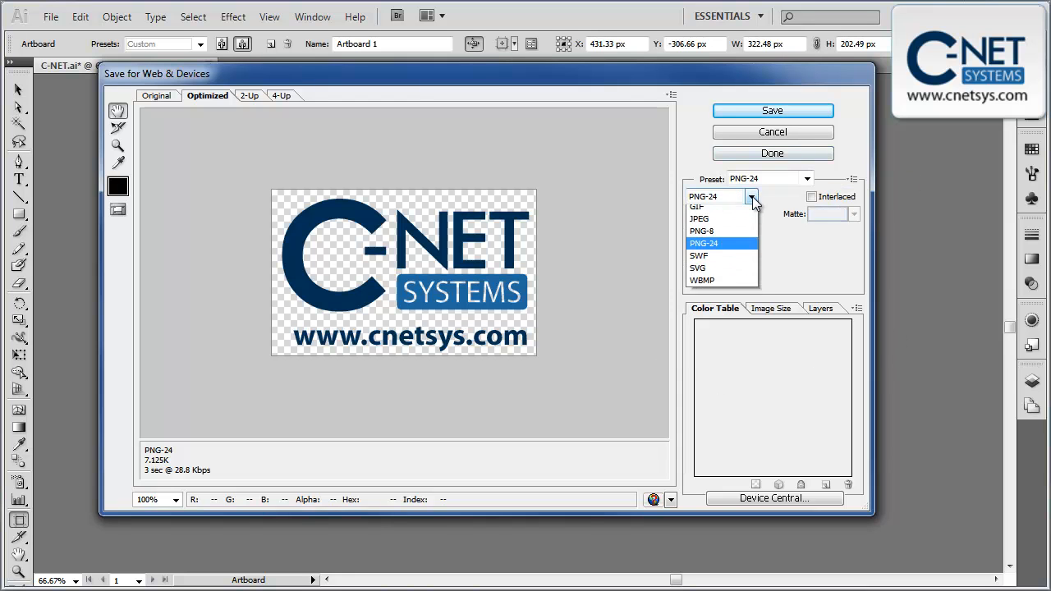
mouse_move(743, 236)
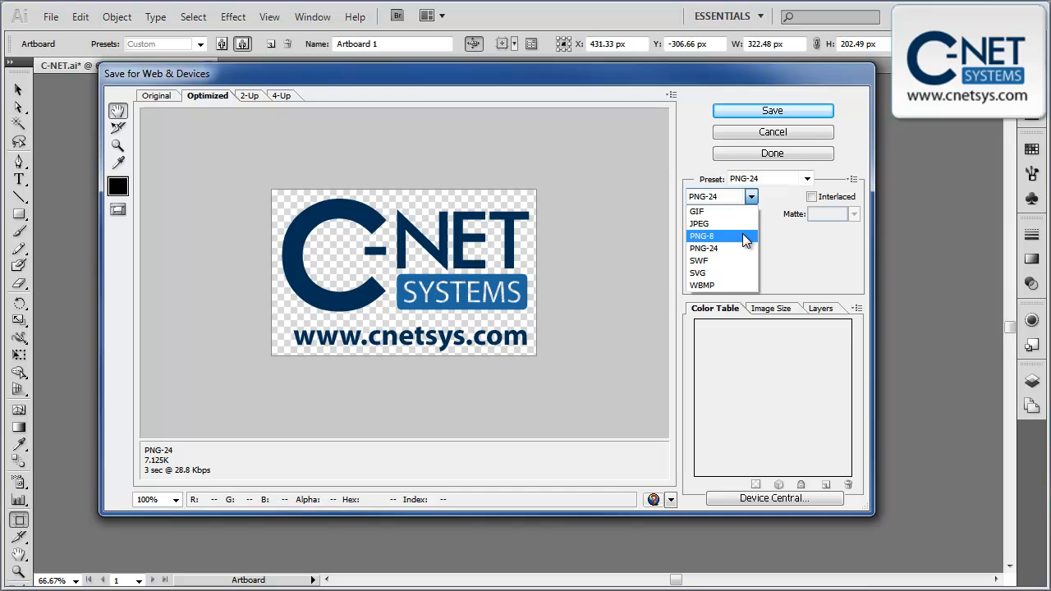
click(701, 236)
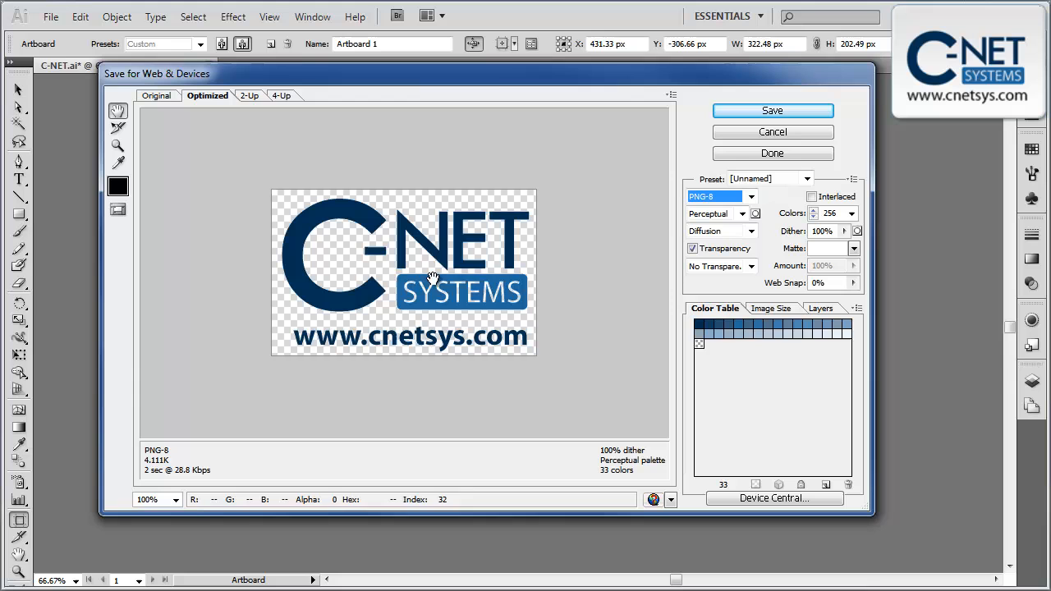
mouse_move(363, 283)
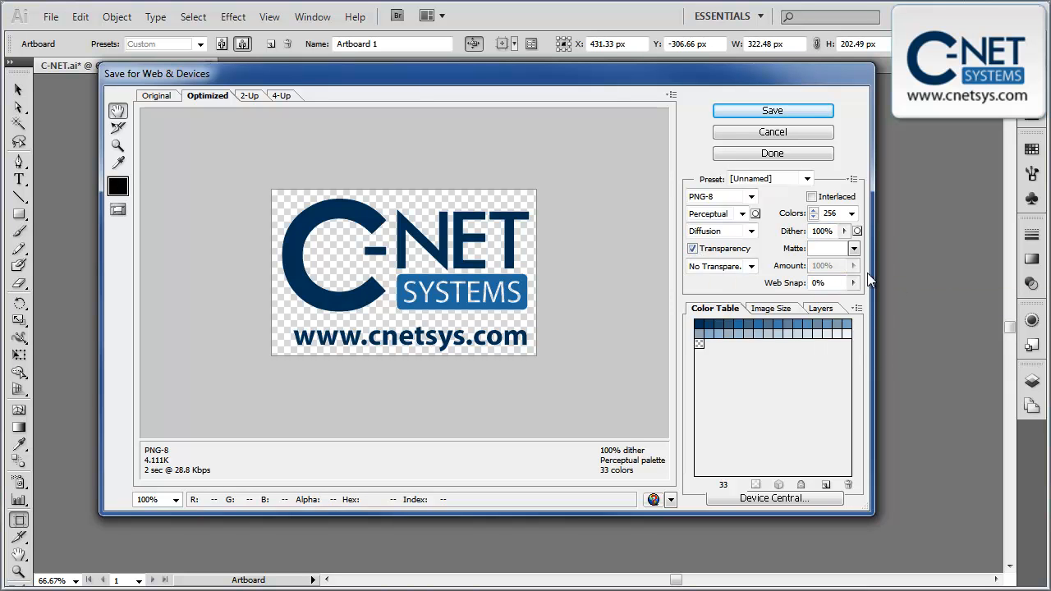
mouse_move(657, 261)
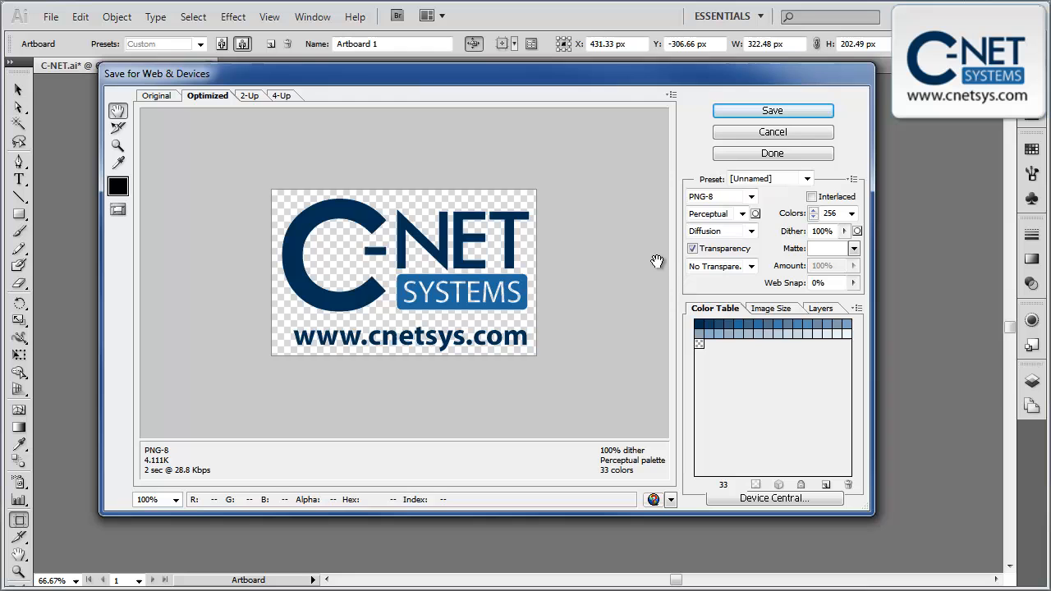
mouse_move(376, 205)
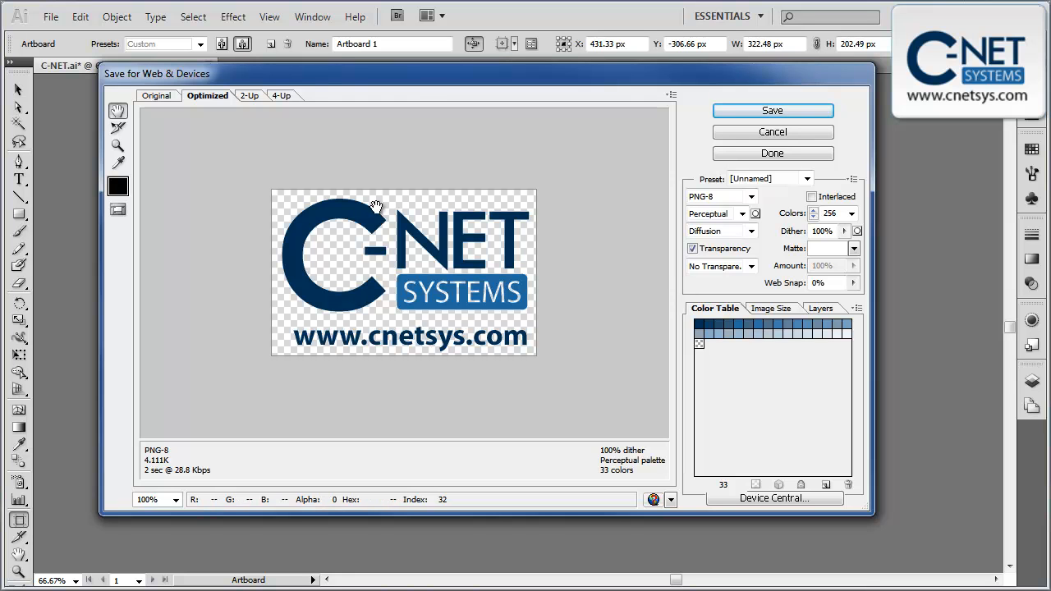
mouse_move(326, 269)
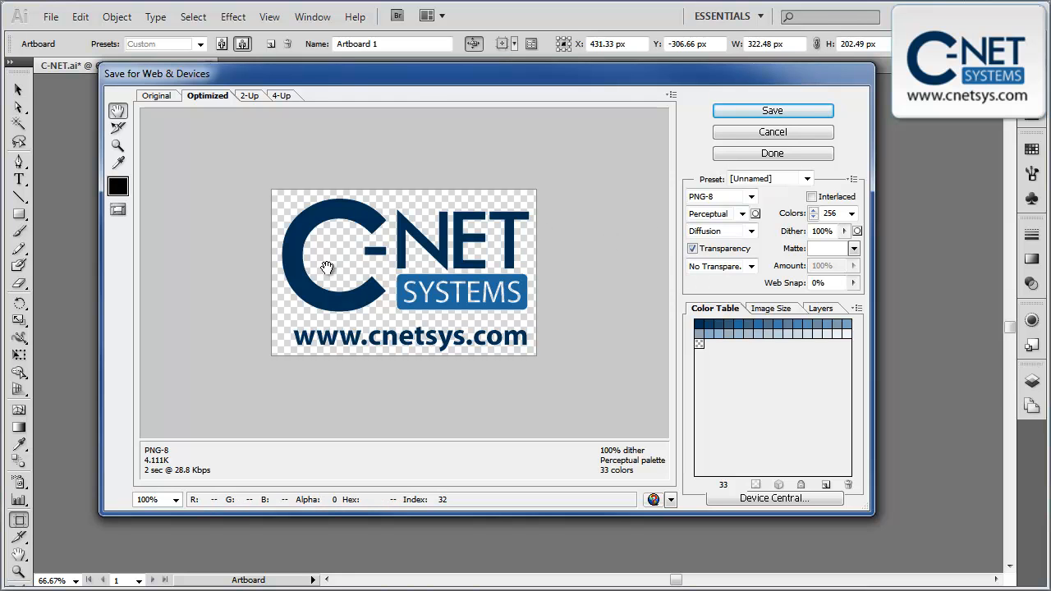
mouse_move(345, 253)
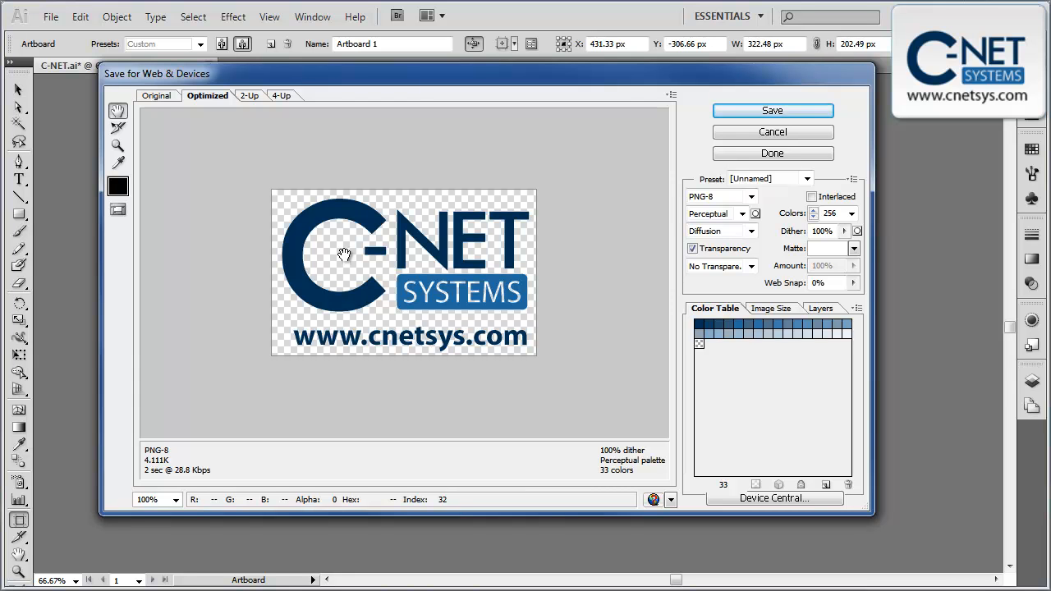
mouse_move(363, 247)
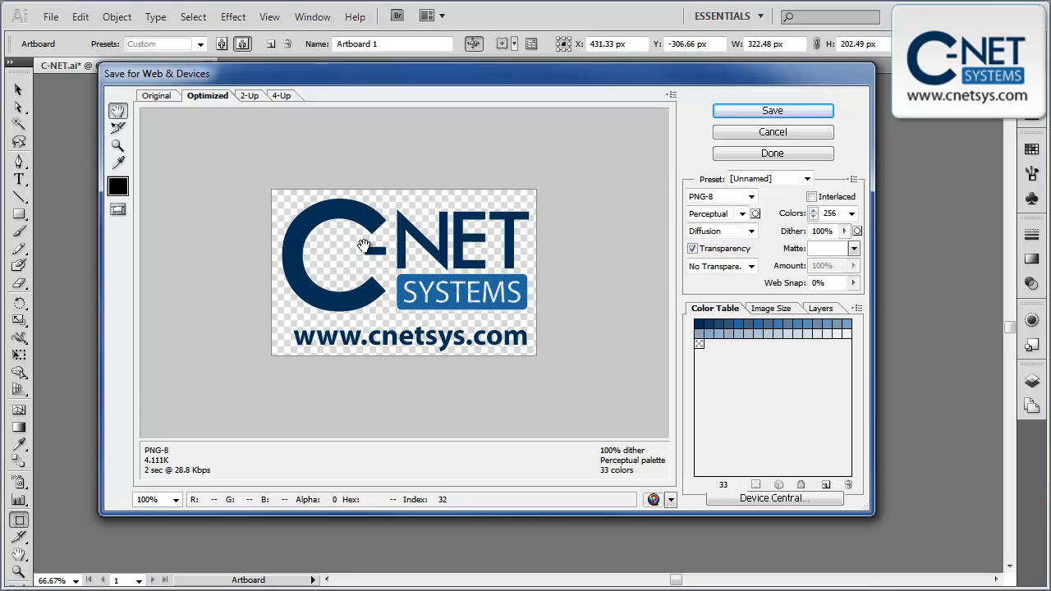
mouse_move(353, 250)
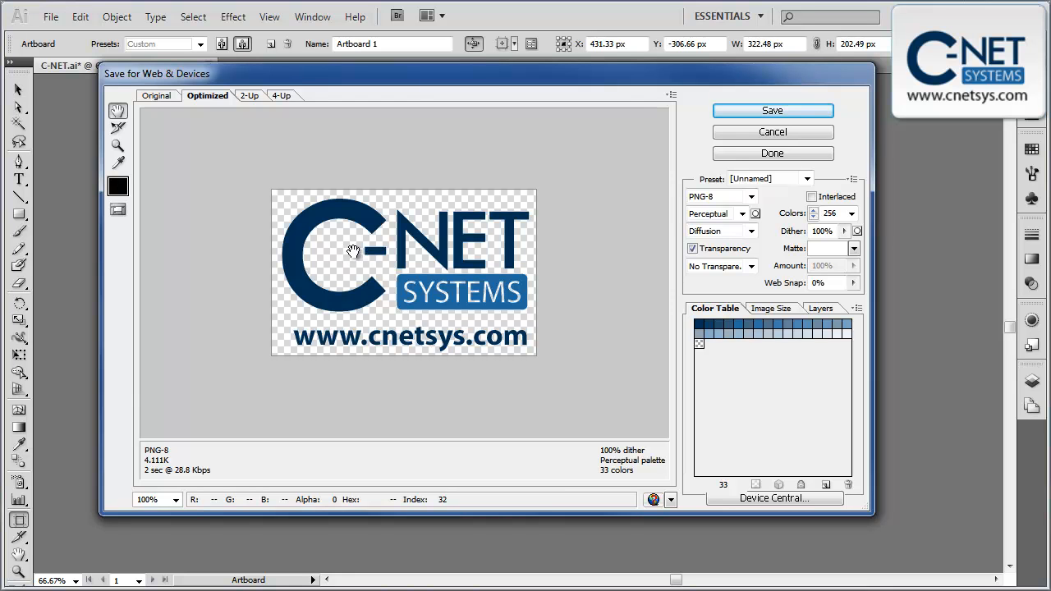
mouse_move(367, 261)
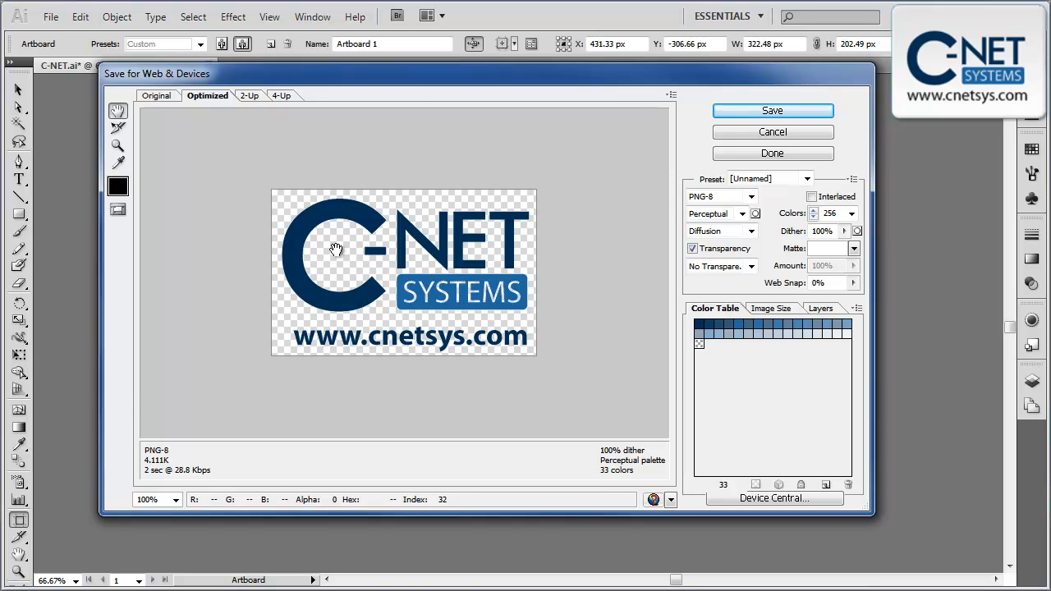
mouse_move(330, 251)
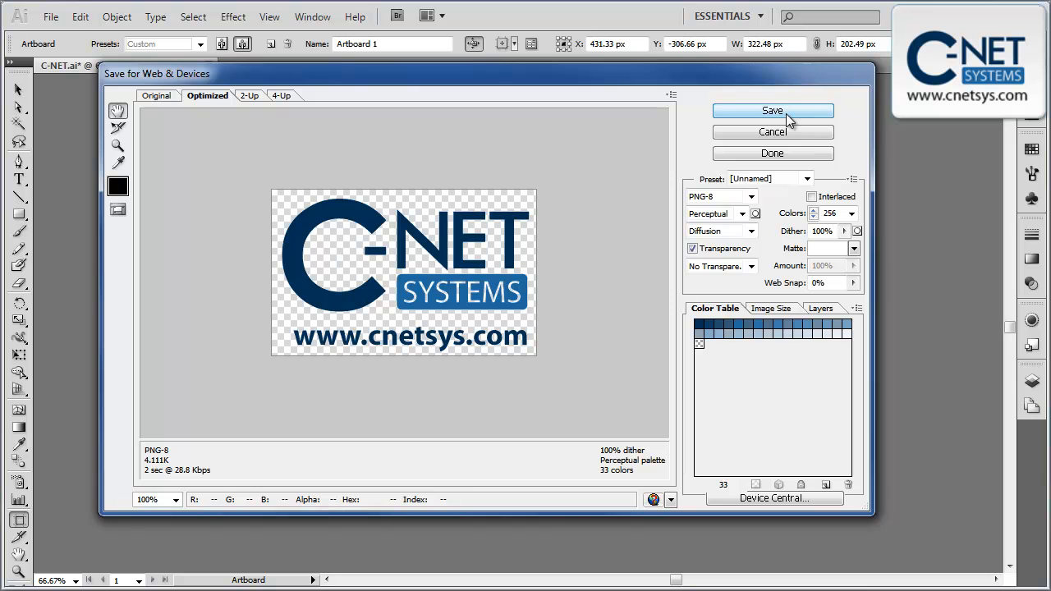
Step: Open Save Optimized As, proposing C-NET as a PNG in My Documents
click(771, 111)
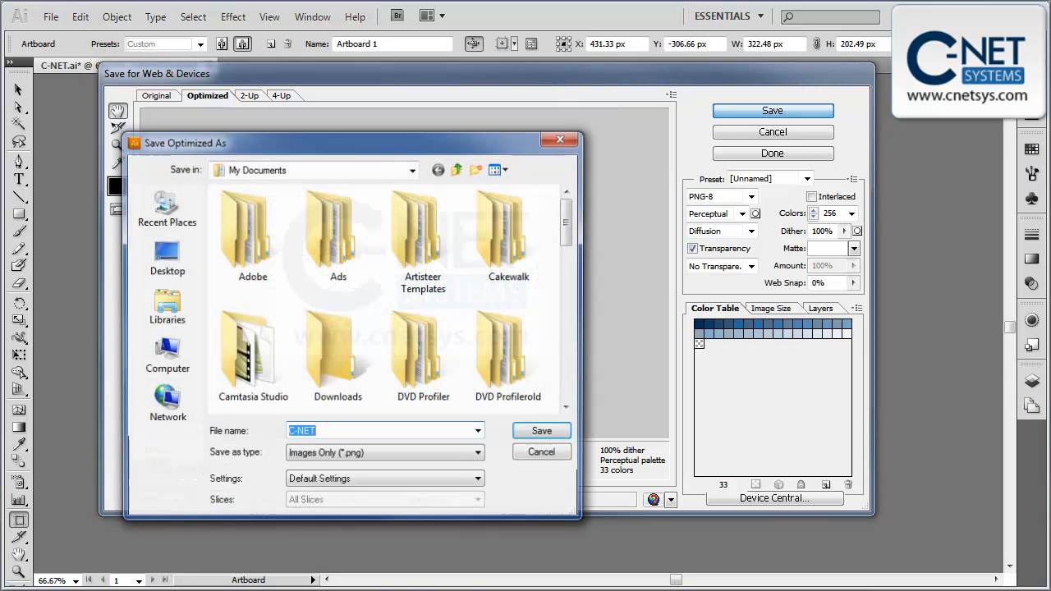